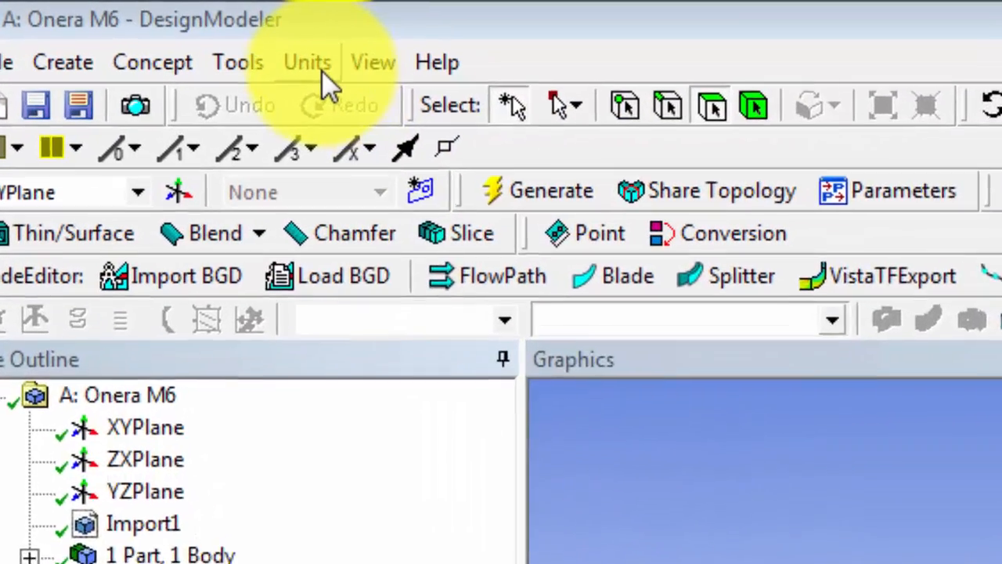
# Switch the model's length units to feet.
pyautogui.click(307, 63)
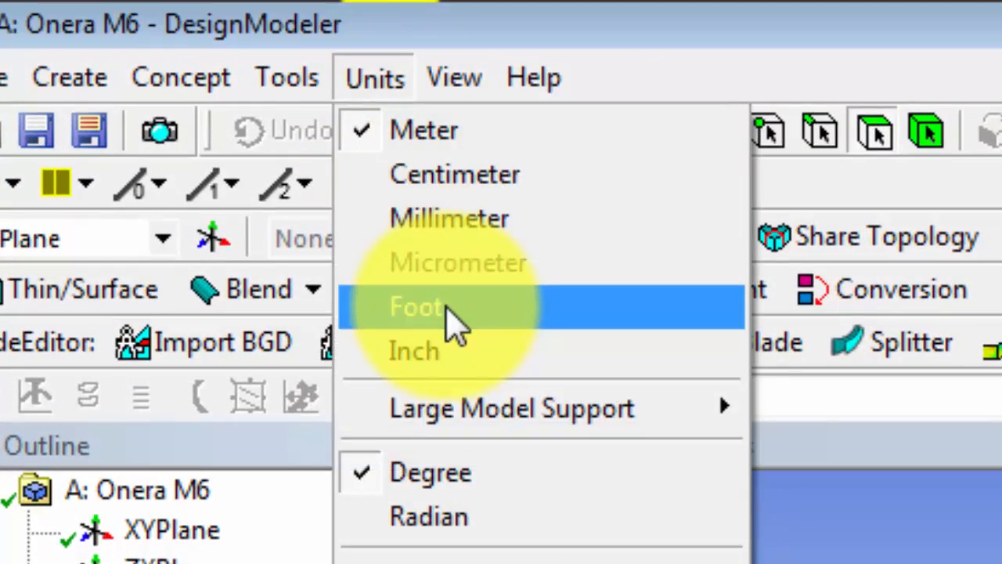
pyautogui.click(415, 305)
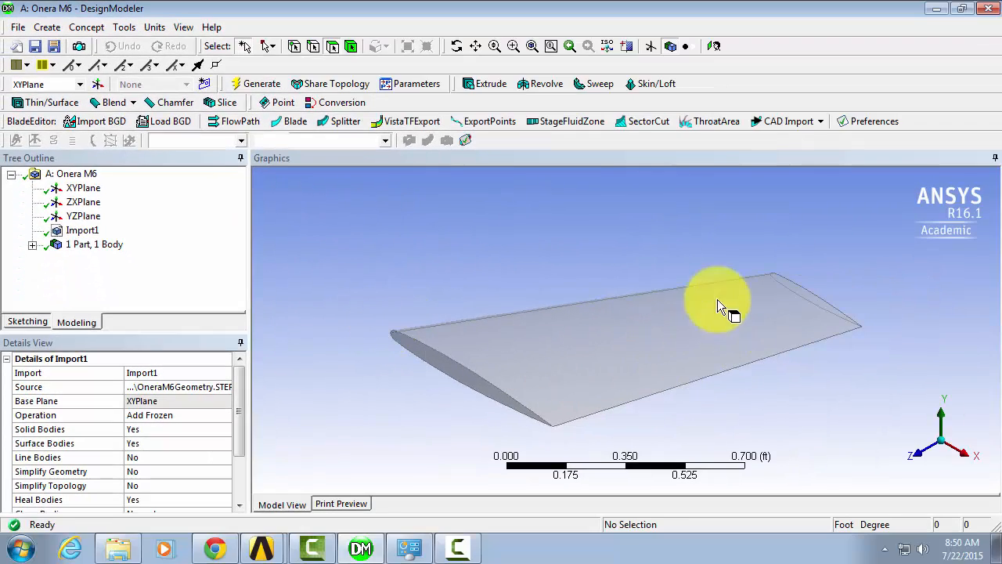
pyautogui.moveTo(435, 301)
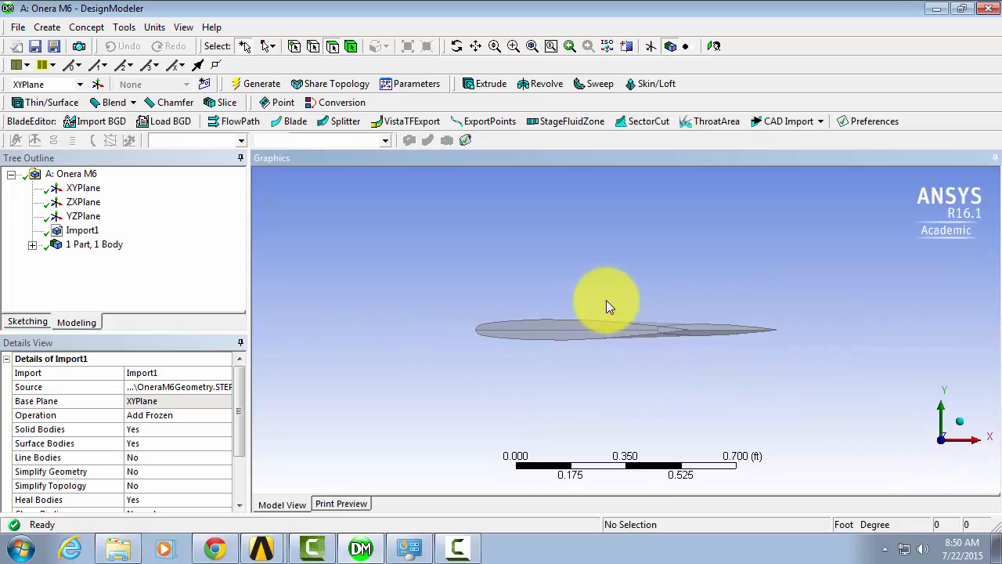
# Start a new sketch on XYPlane and draw a half-circle arc by centre about the origin.
pyautogui.click(83, 188)
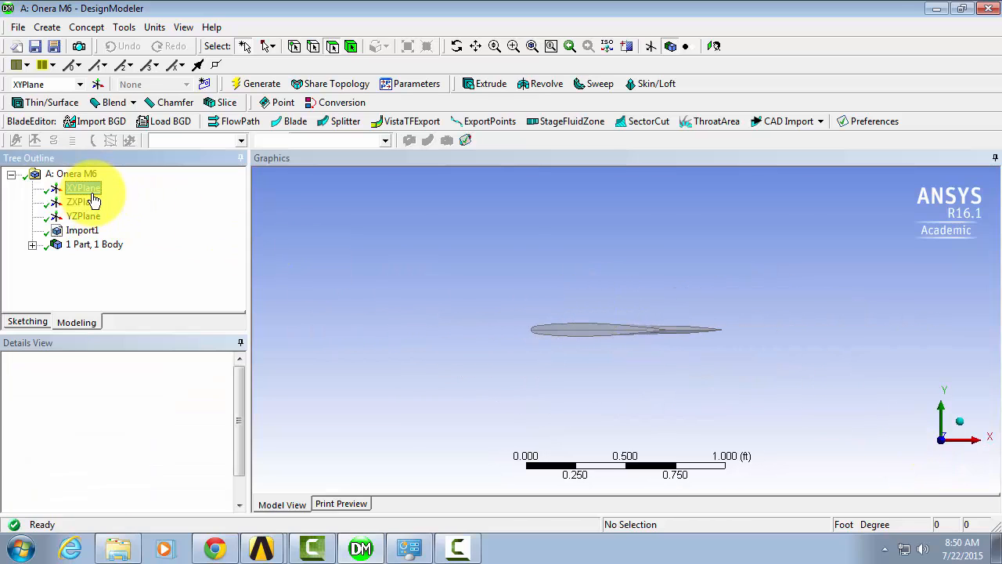
pyautogui.click(83, 188)
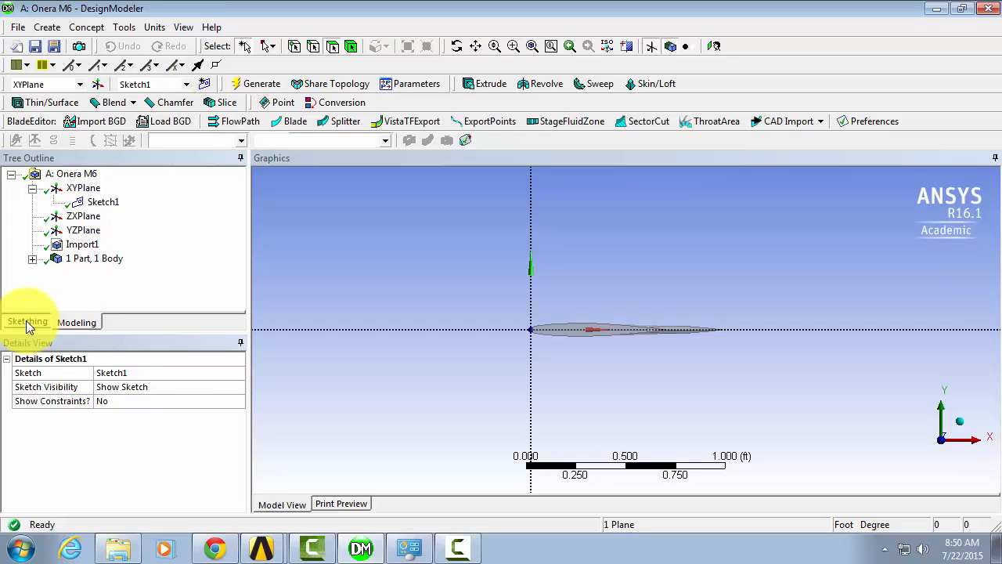
pyautogui.click(27, 323)
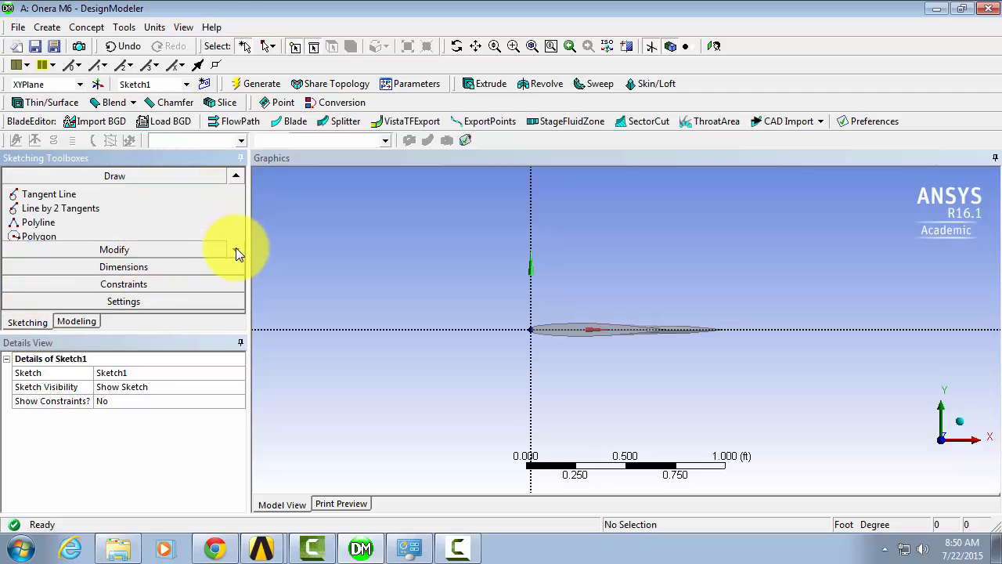
pyautogui.scroll(-3)
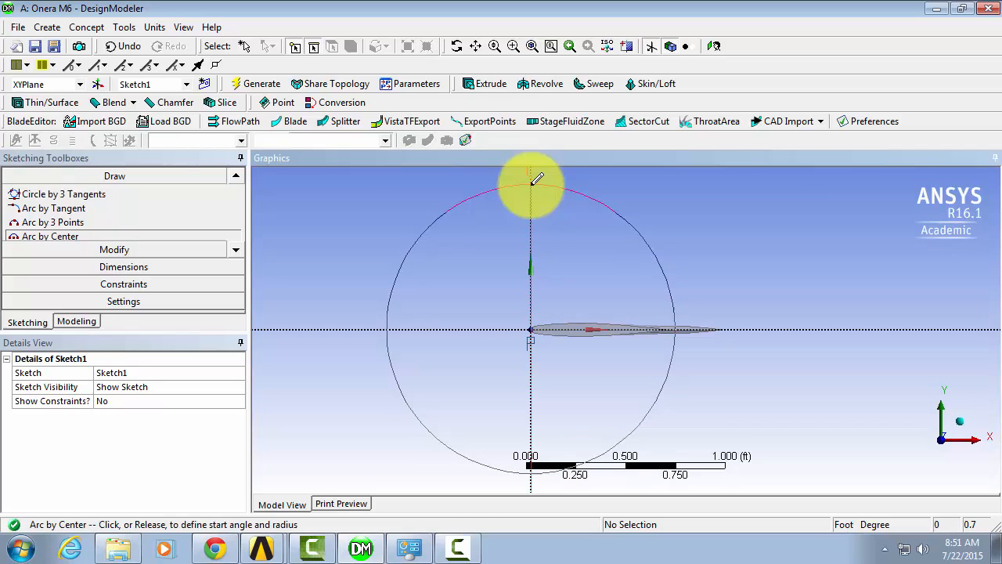
pyautogui.click(531, 182)
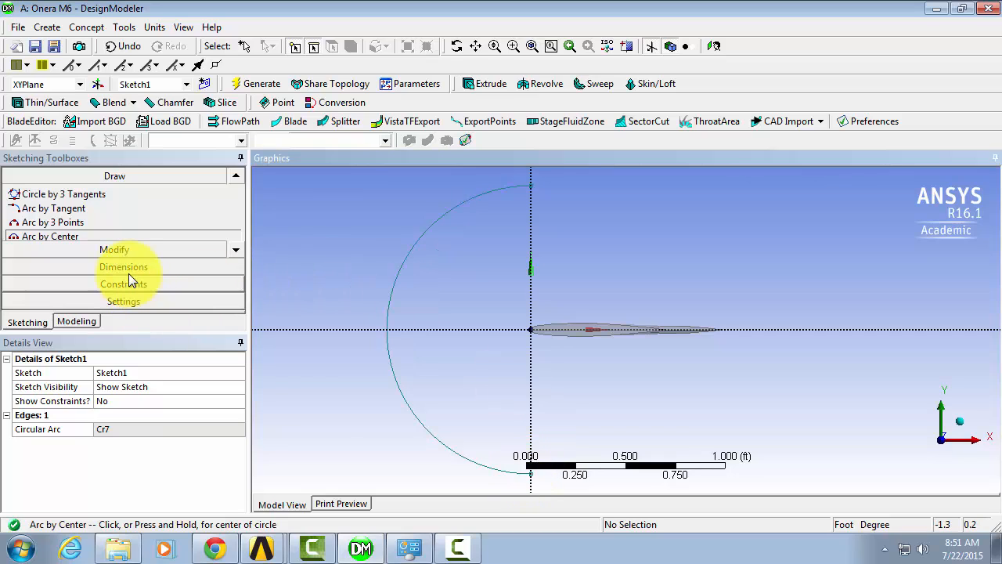
# Give the half-circle arc a radius dimension of 10 ft.
pyautogui.click(122, 267)
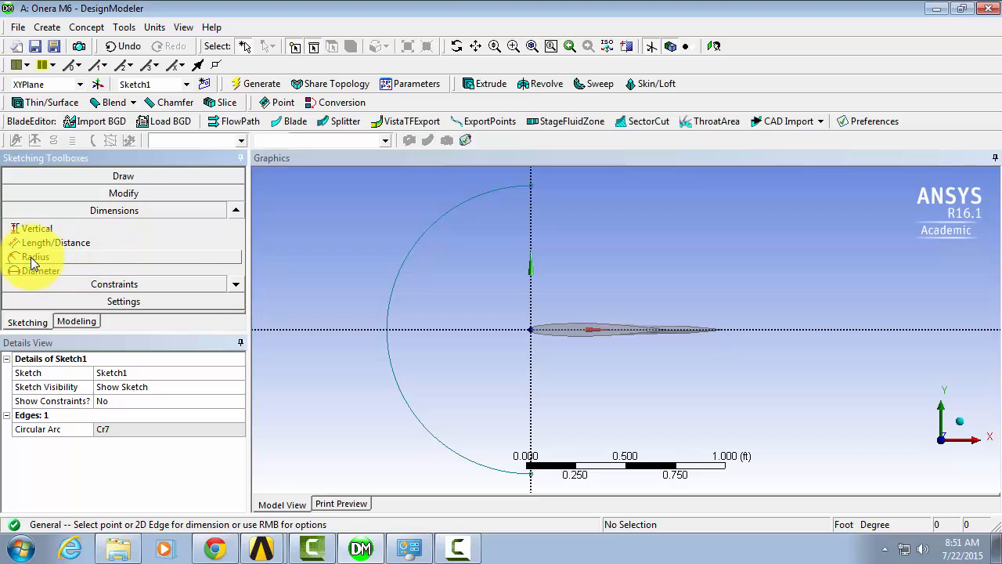
pyautogui.click(36, 257)
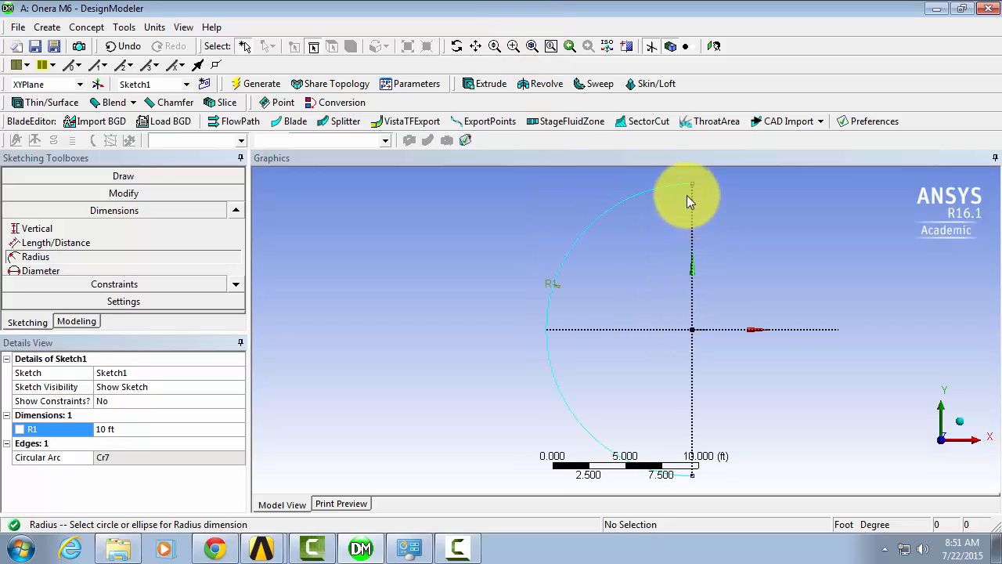
pyautogui.moveTo(672, 431)
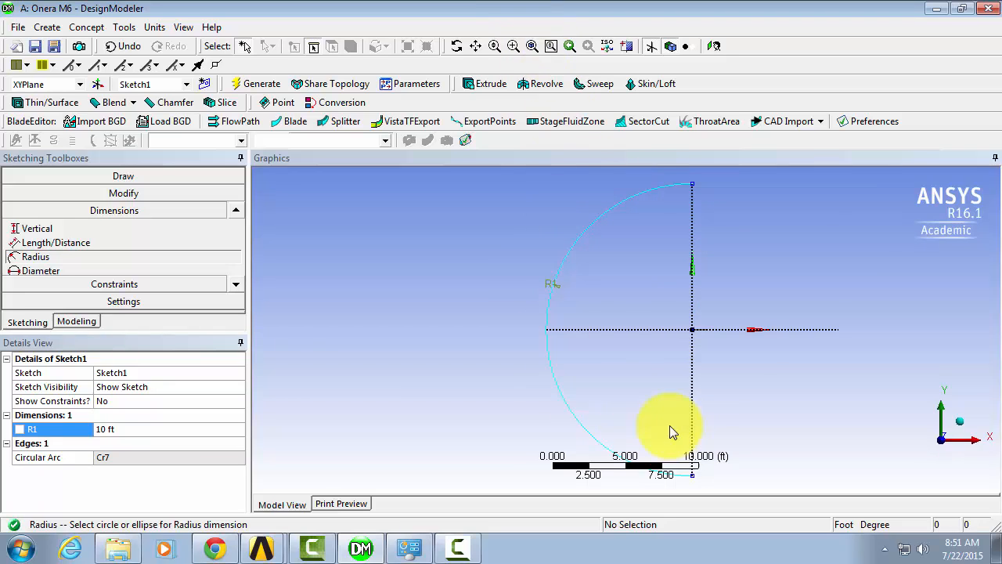
pyautogui.click(122, 175)
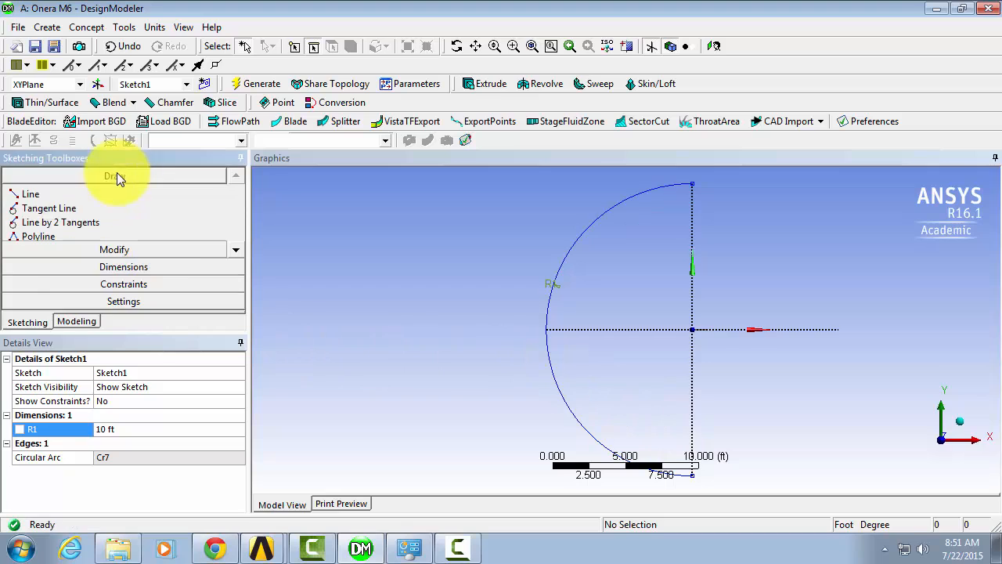
# Close the profile with a vertical line between the arc's ends and return to Modeling.
pyautogui.click(31, 194)
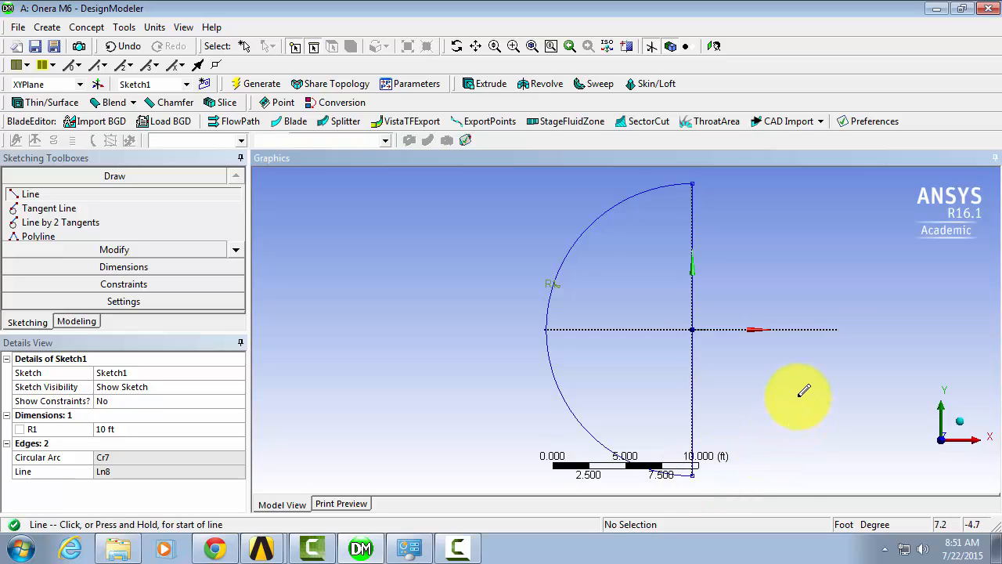
pyautogui.moveTo(301, 211)
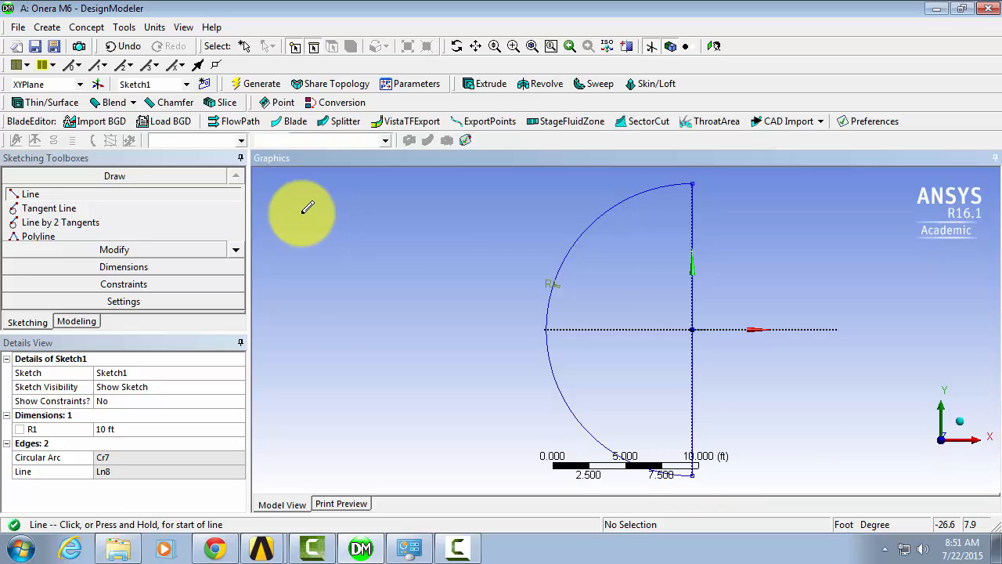
pyautogui.click(76, 323)
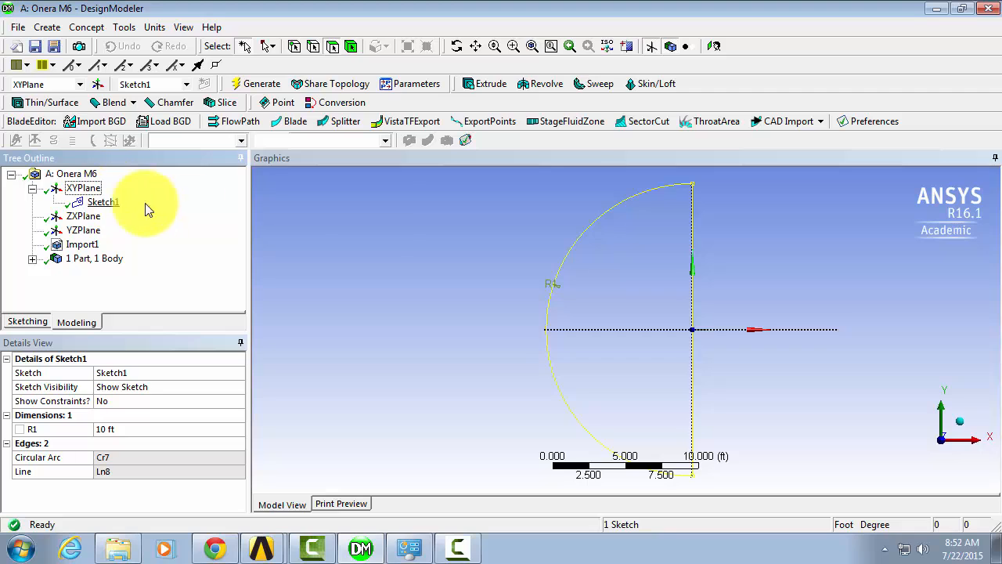
pyautogui.moveTo(546, 84)
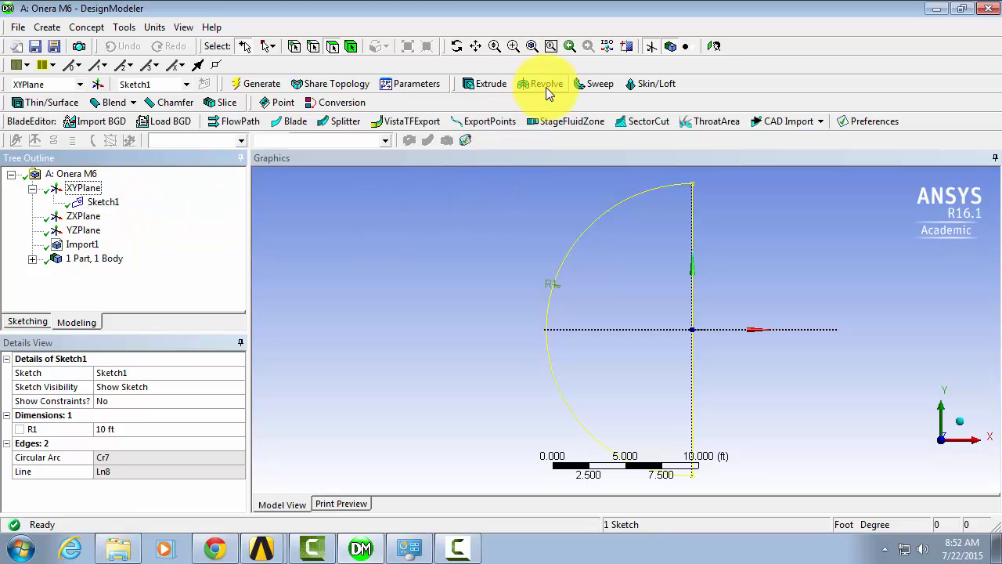
# Revolve the sketch 90° reversed about its vertical line, adding a second body (Revolve1).
pyautogui.click(545, 85)
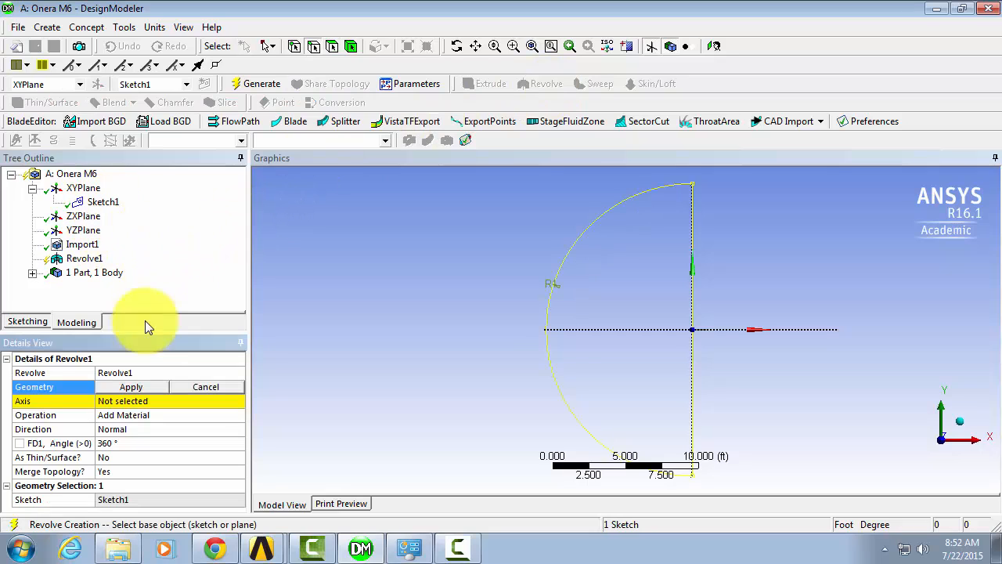
pyautogui.click(131, 385)
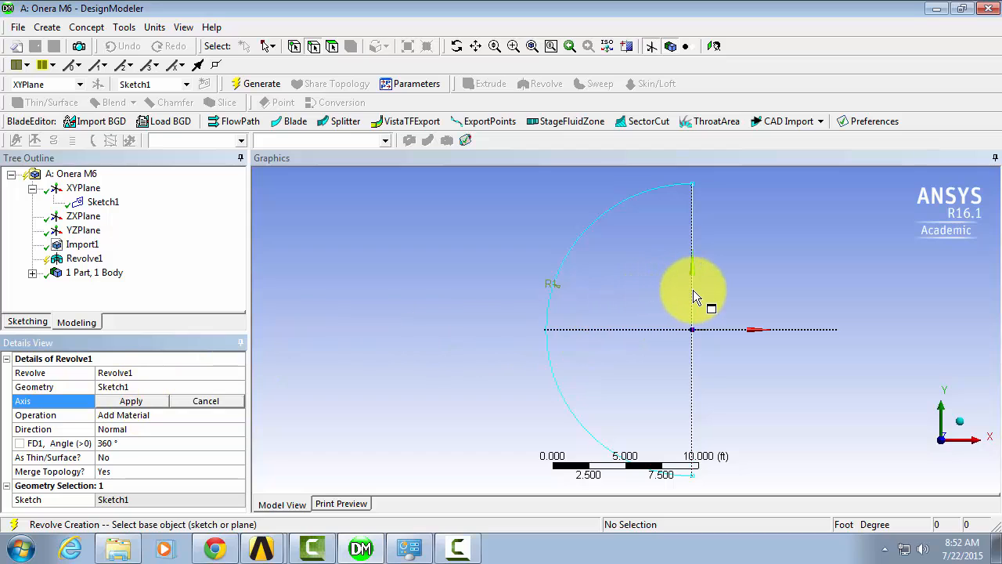
pyautogui.click(692, 267)
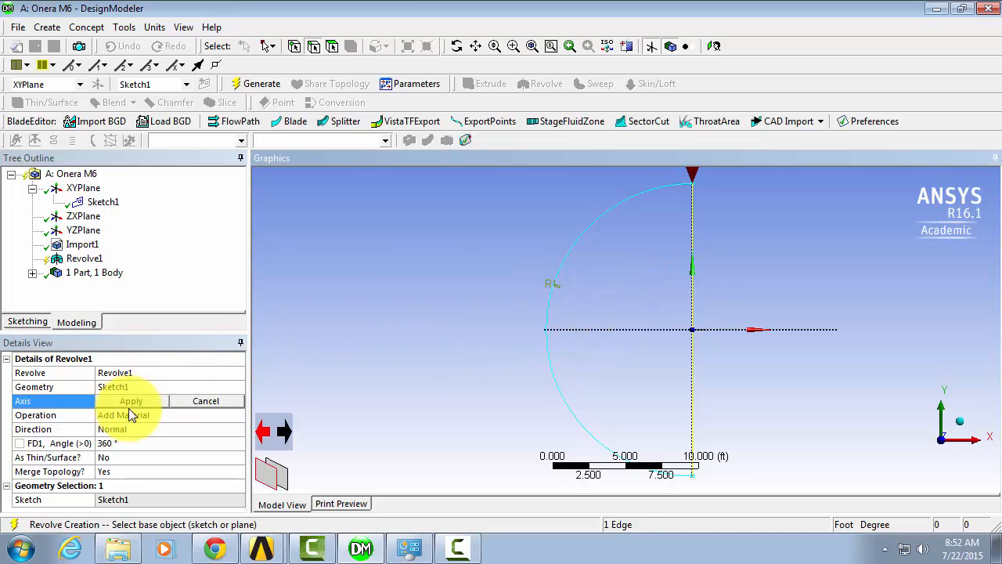
pyautogui.click(131, 401)
pyautogui.write('9')
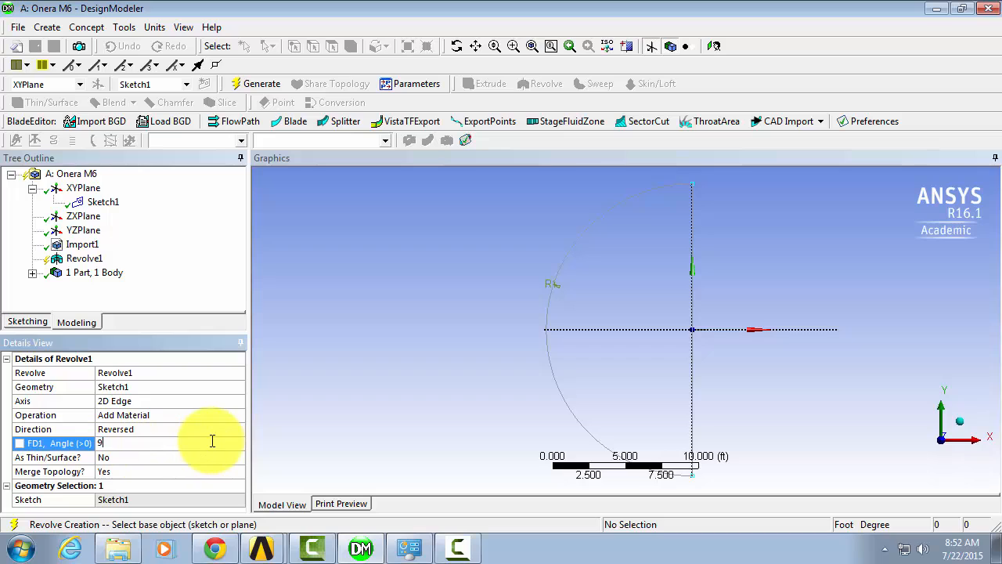
pyautogui.write('0 °')
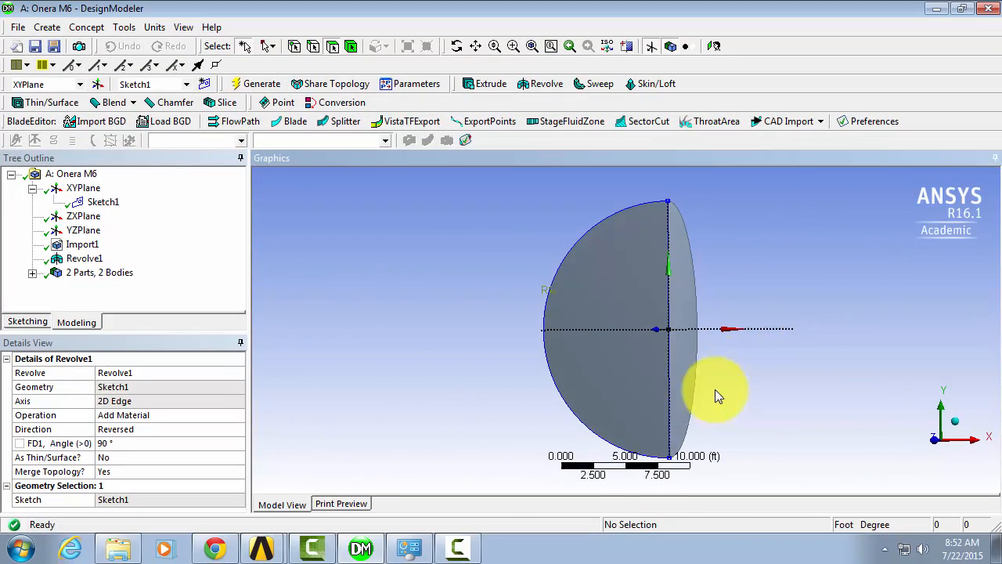
pyautogui.moveTo(932, 451)
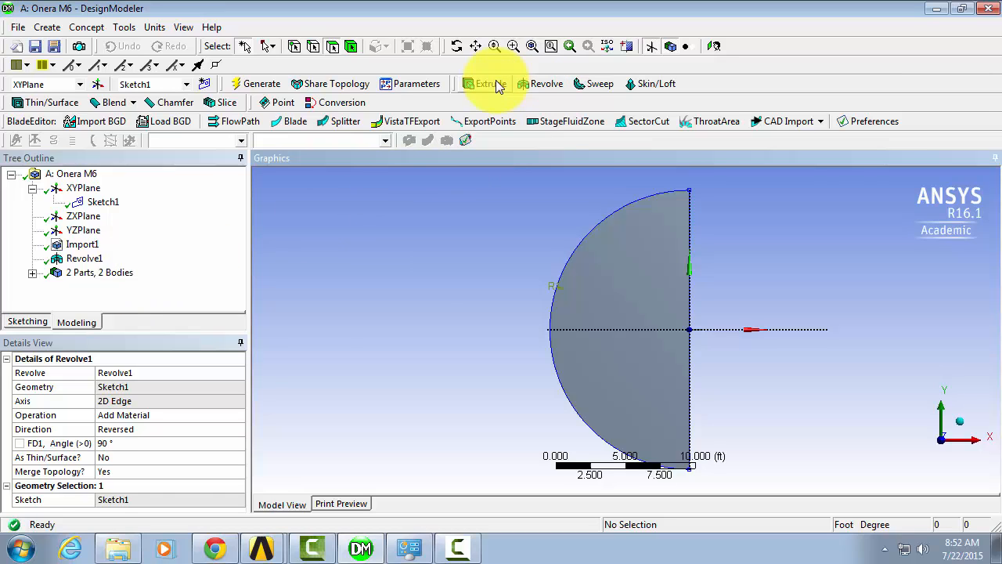
# Extrude the revolved flat face 11 ft along the edge direction and generate Extrude1.
pyautogui.click(485, 85)
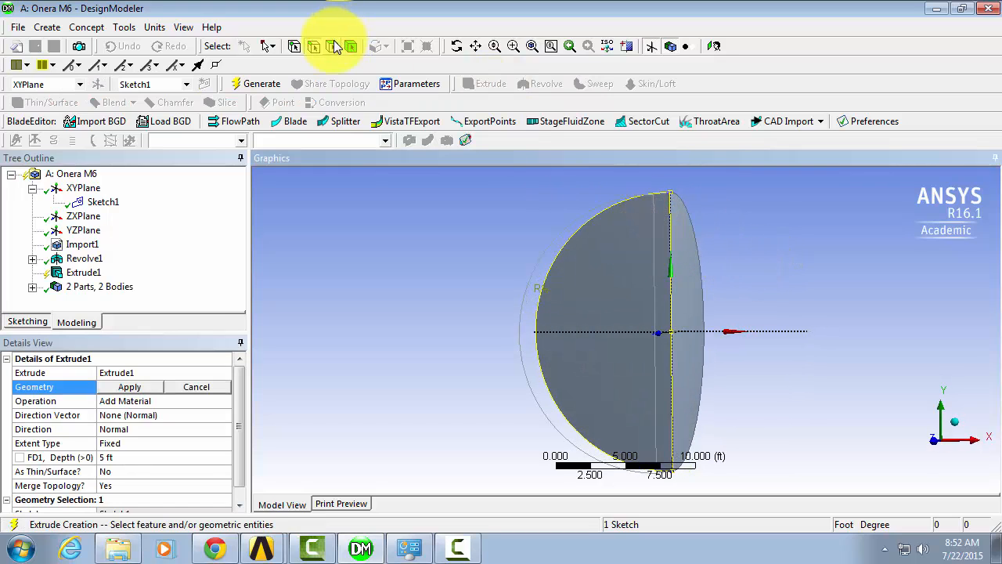
pyautogui.click(688, 282)
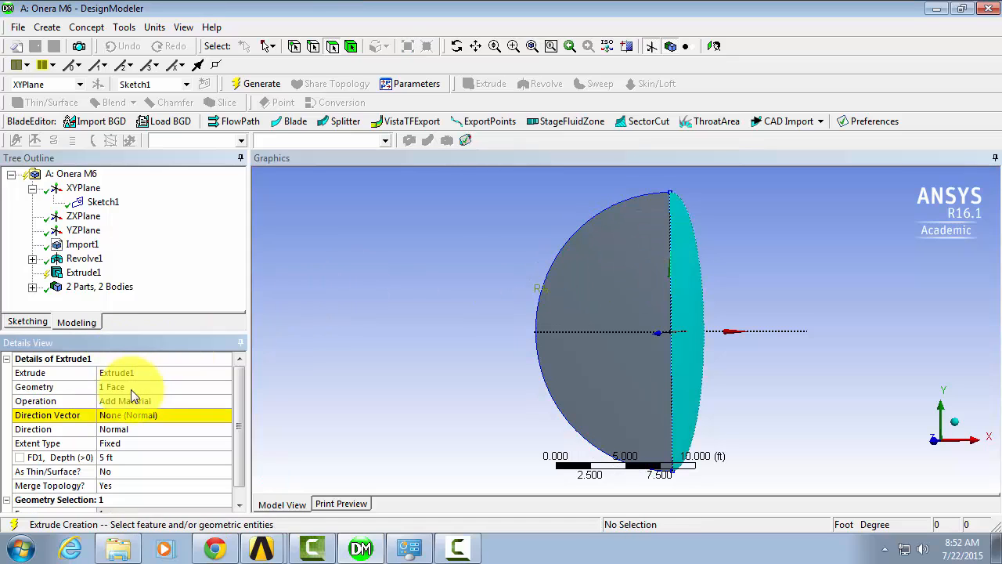
pyautogui.click(129, 415)
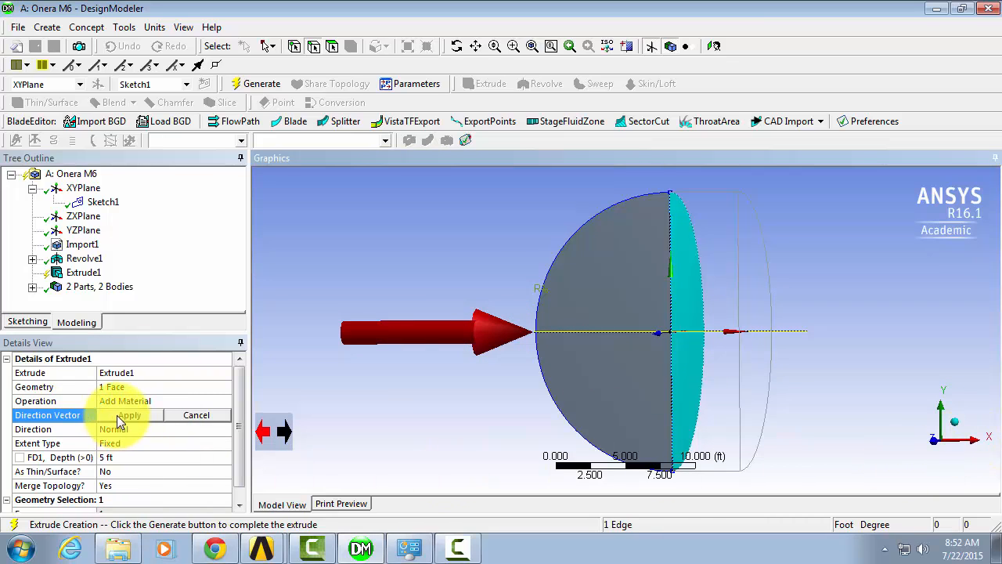
pyautogui.click(129, 415)
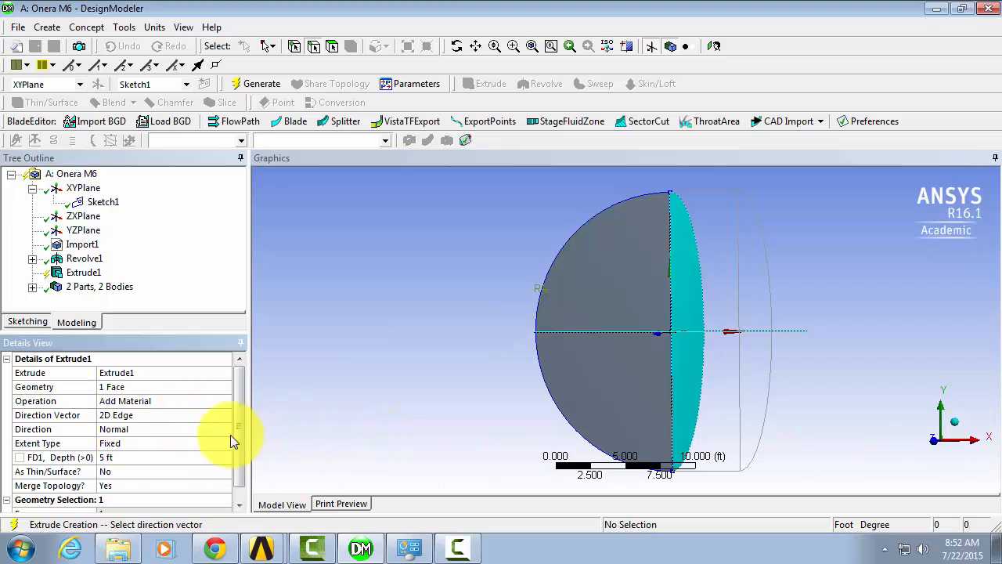
pyautogui.moveTo(760, 400)
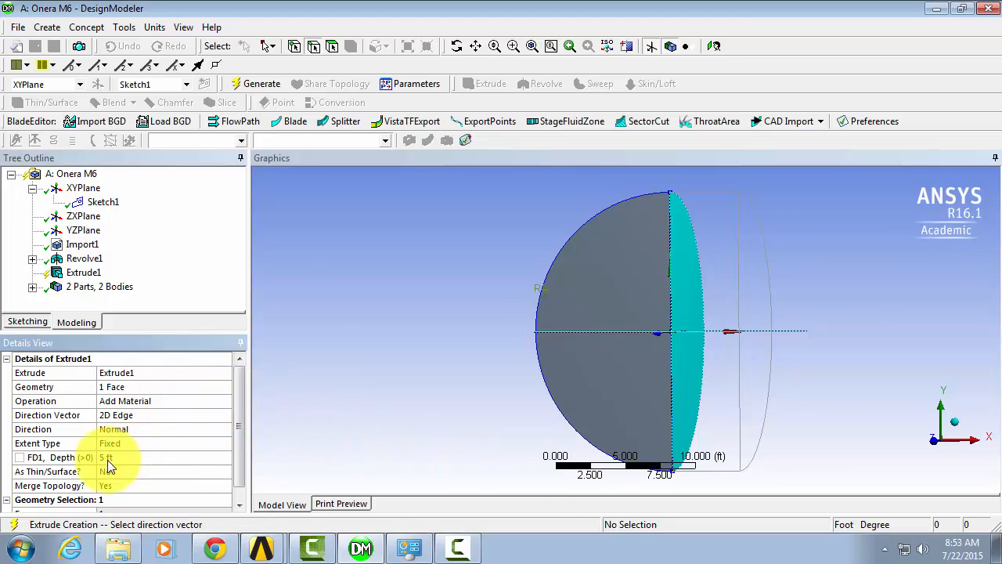
pyautogui.click(125, 457)
pyautogui.write('11')
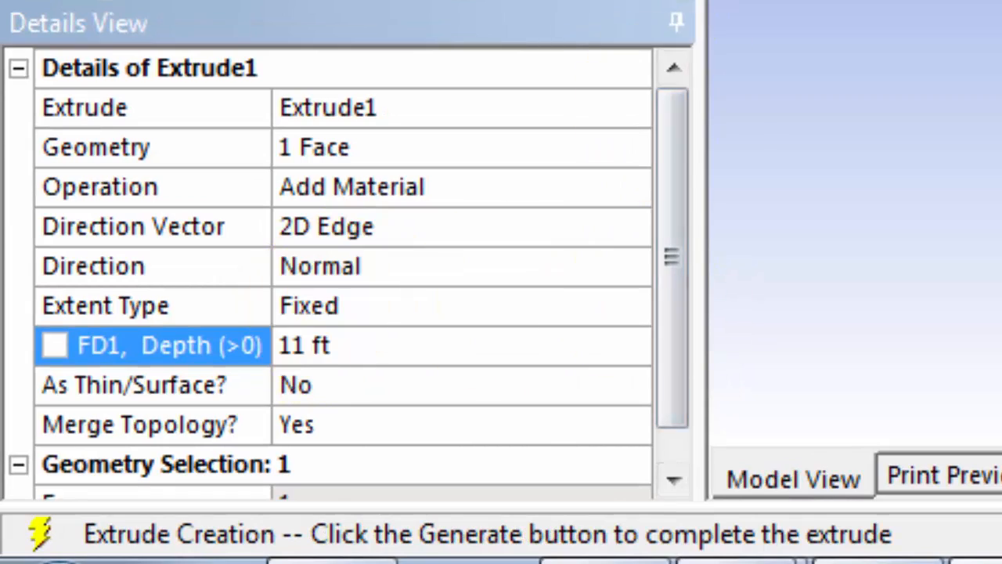
pyautogui.click(261, 85)
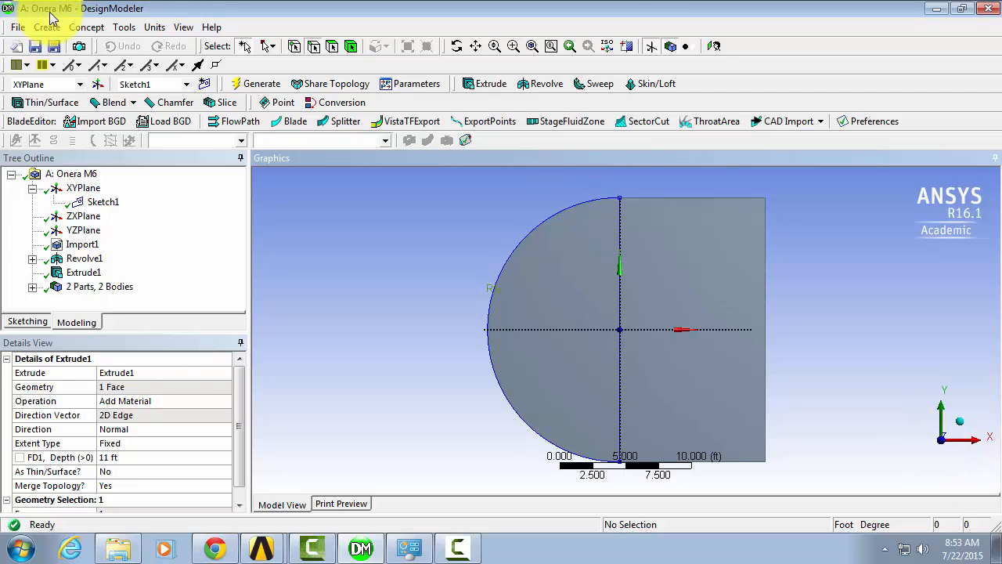
# Boolean-subtract the wing (tool) from the flow domain (target), generate, and fit the view.
pyautogui.click(47, 27)
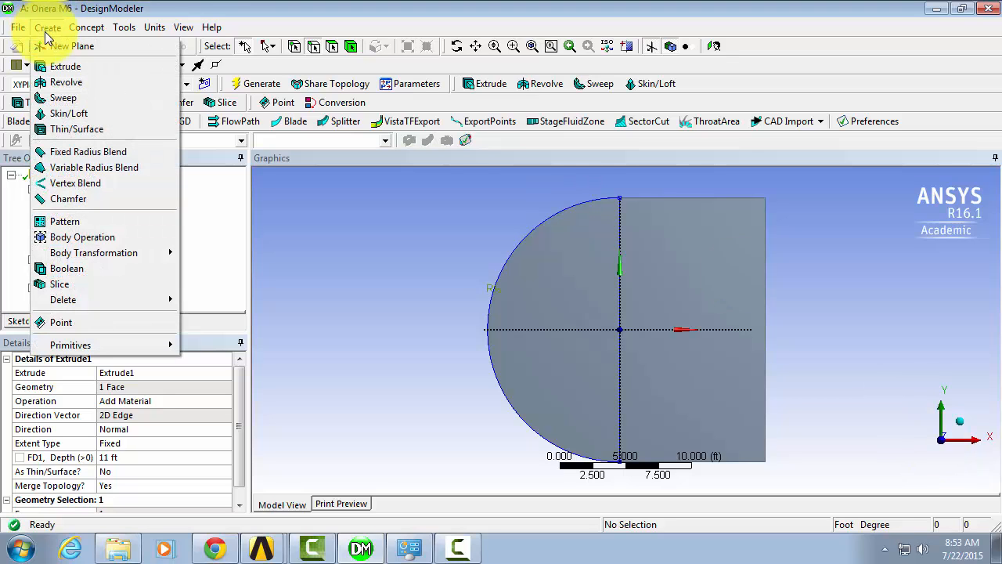
pyautogui.moveTo(66, 268)
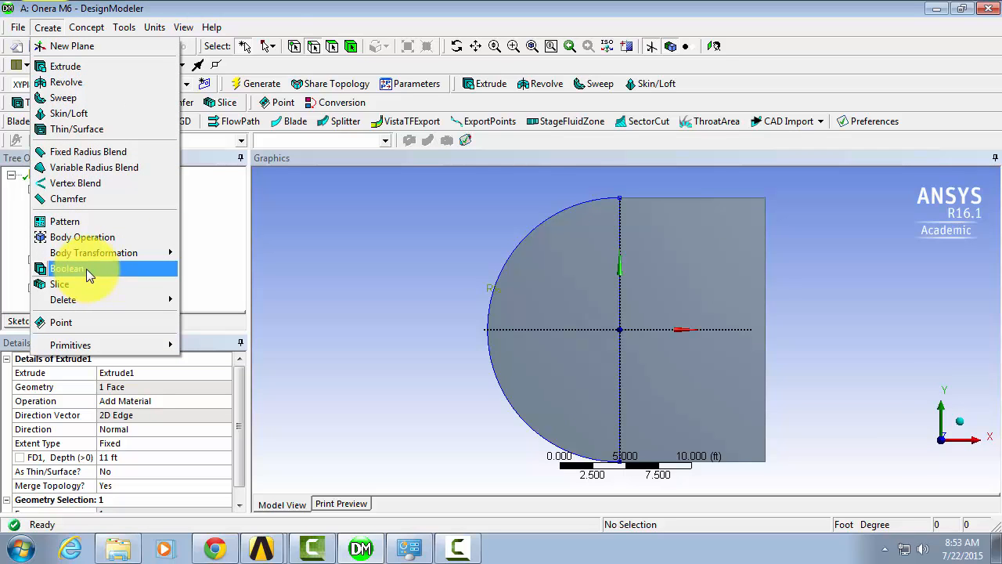
pyautogui.click(66, 270)
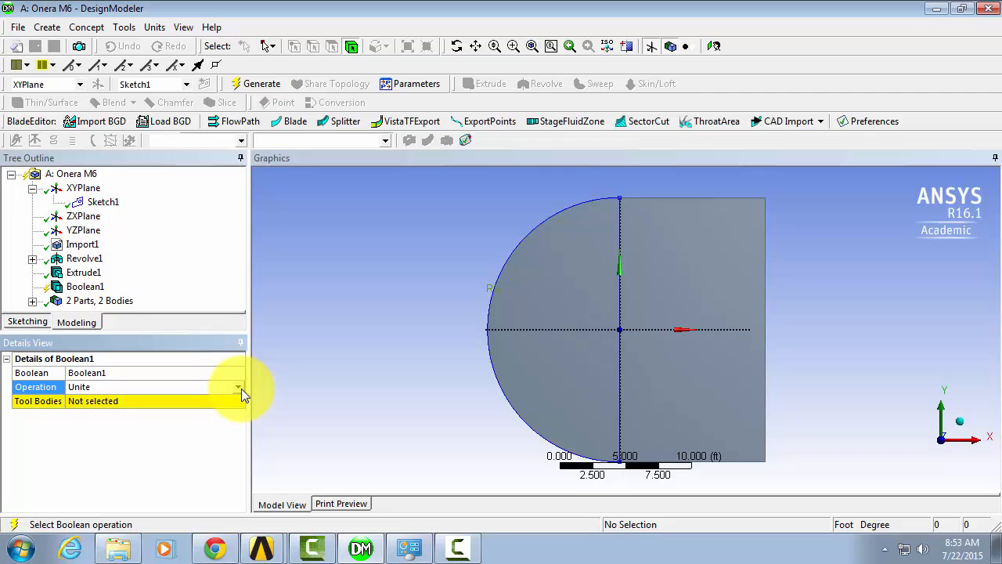
pyautogui.click(238, 386)
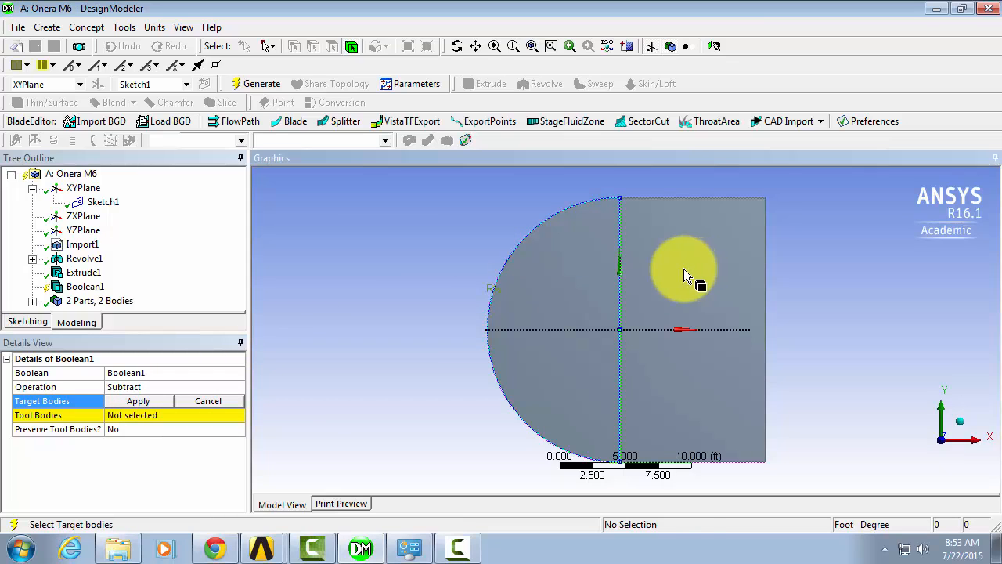
pyautogui.click(686, 269)
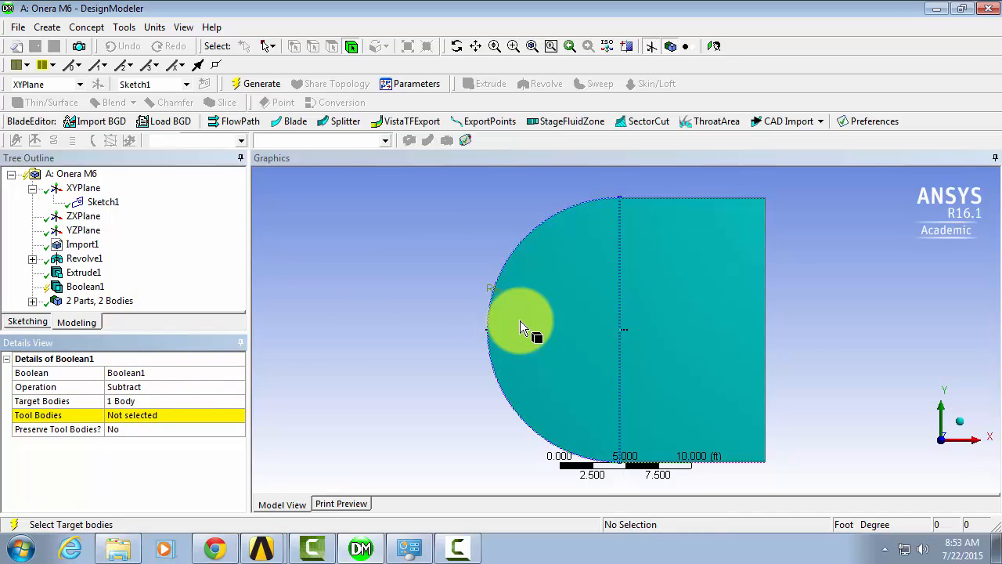
pyautogui.moveTo(611, 317)
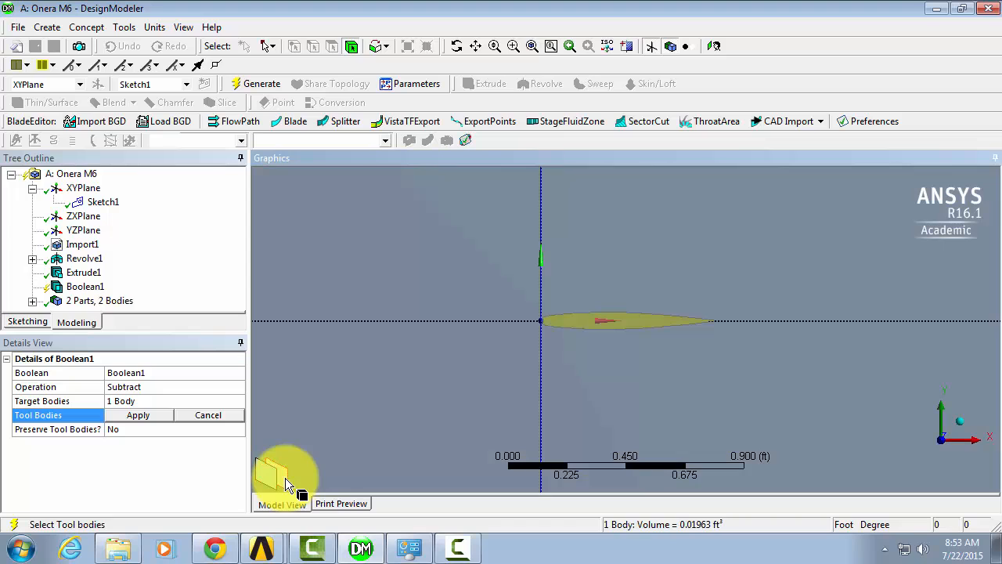
pyautogui.click(138, 415)
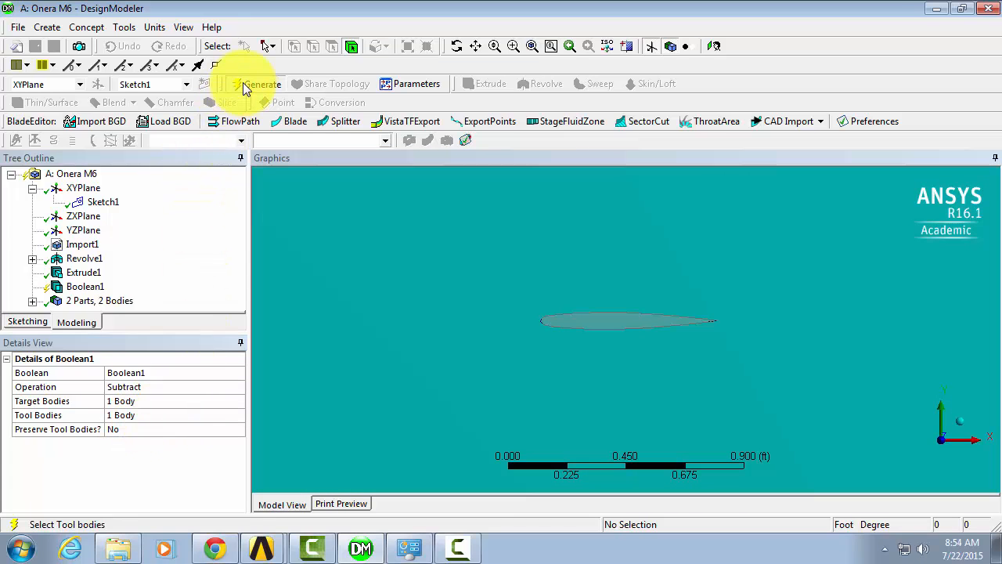
pyautogui.click(261, 85)
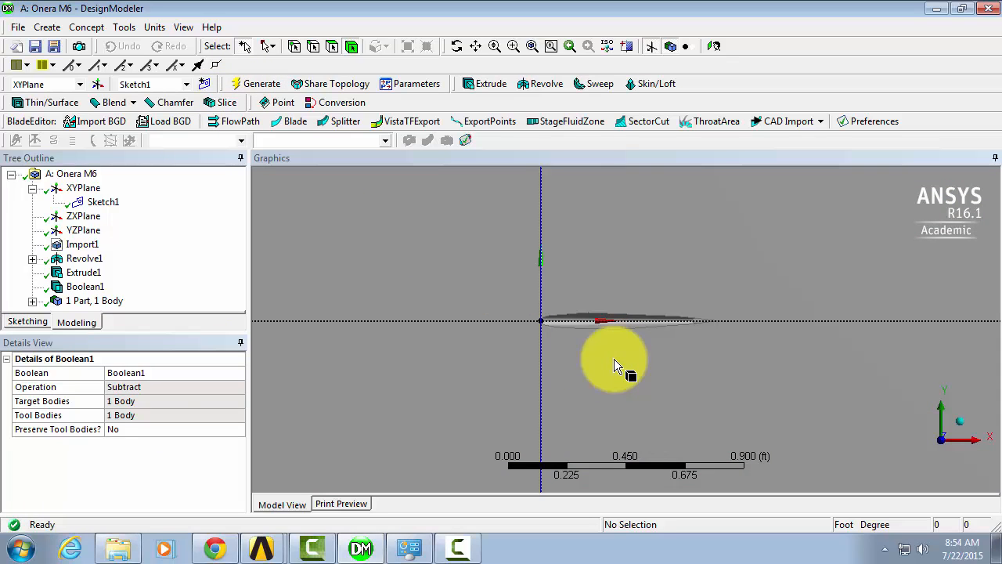
pyautogui.moveTo(765, 329)
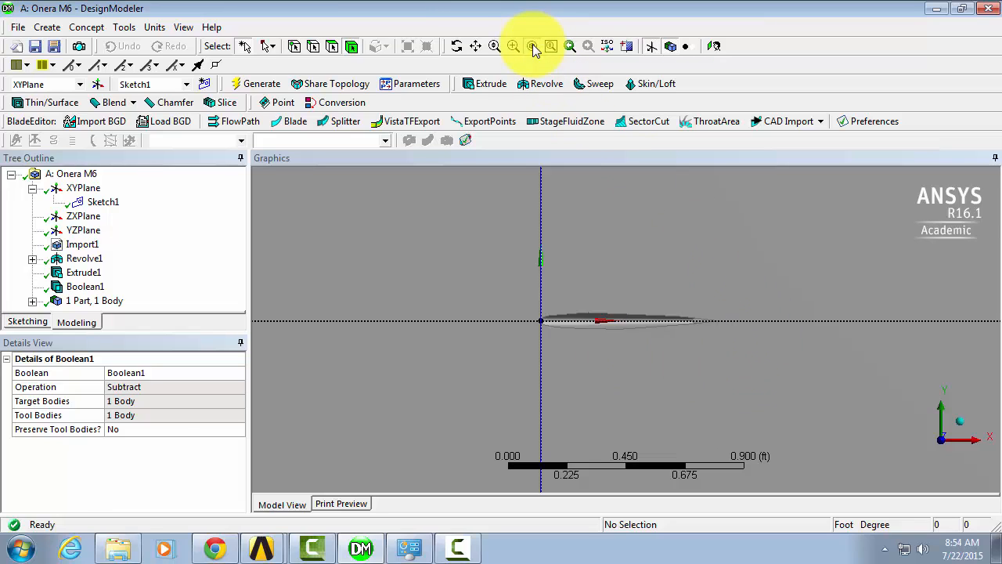
pyautogui.click(533, 46)
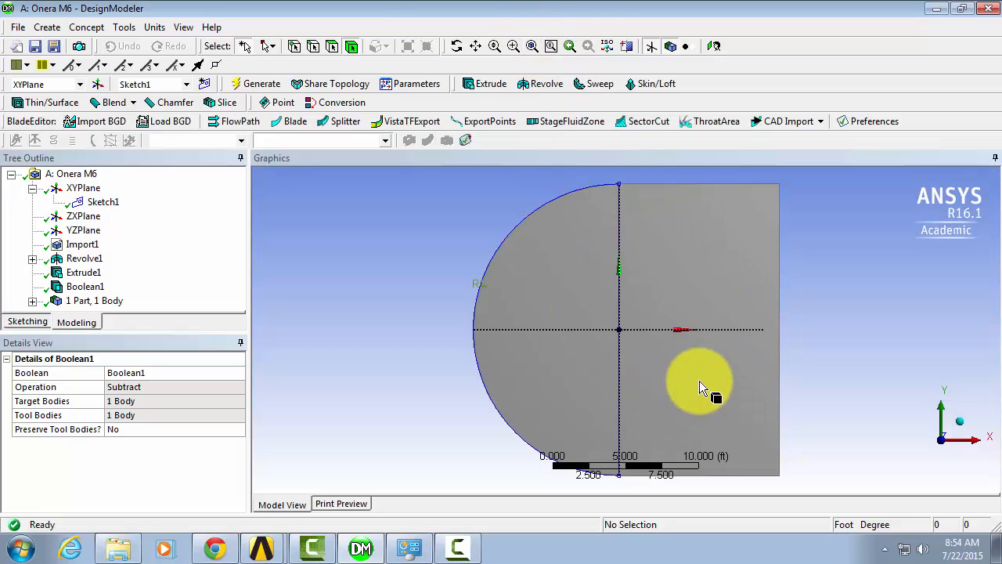